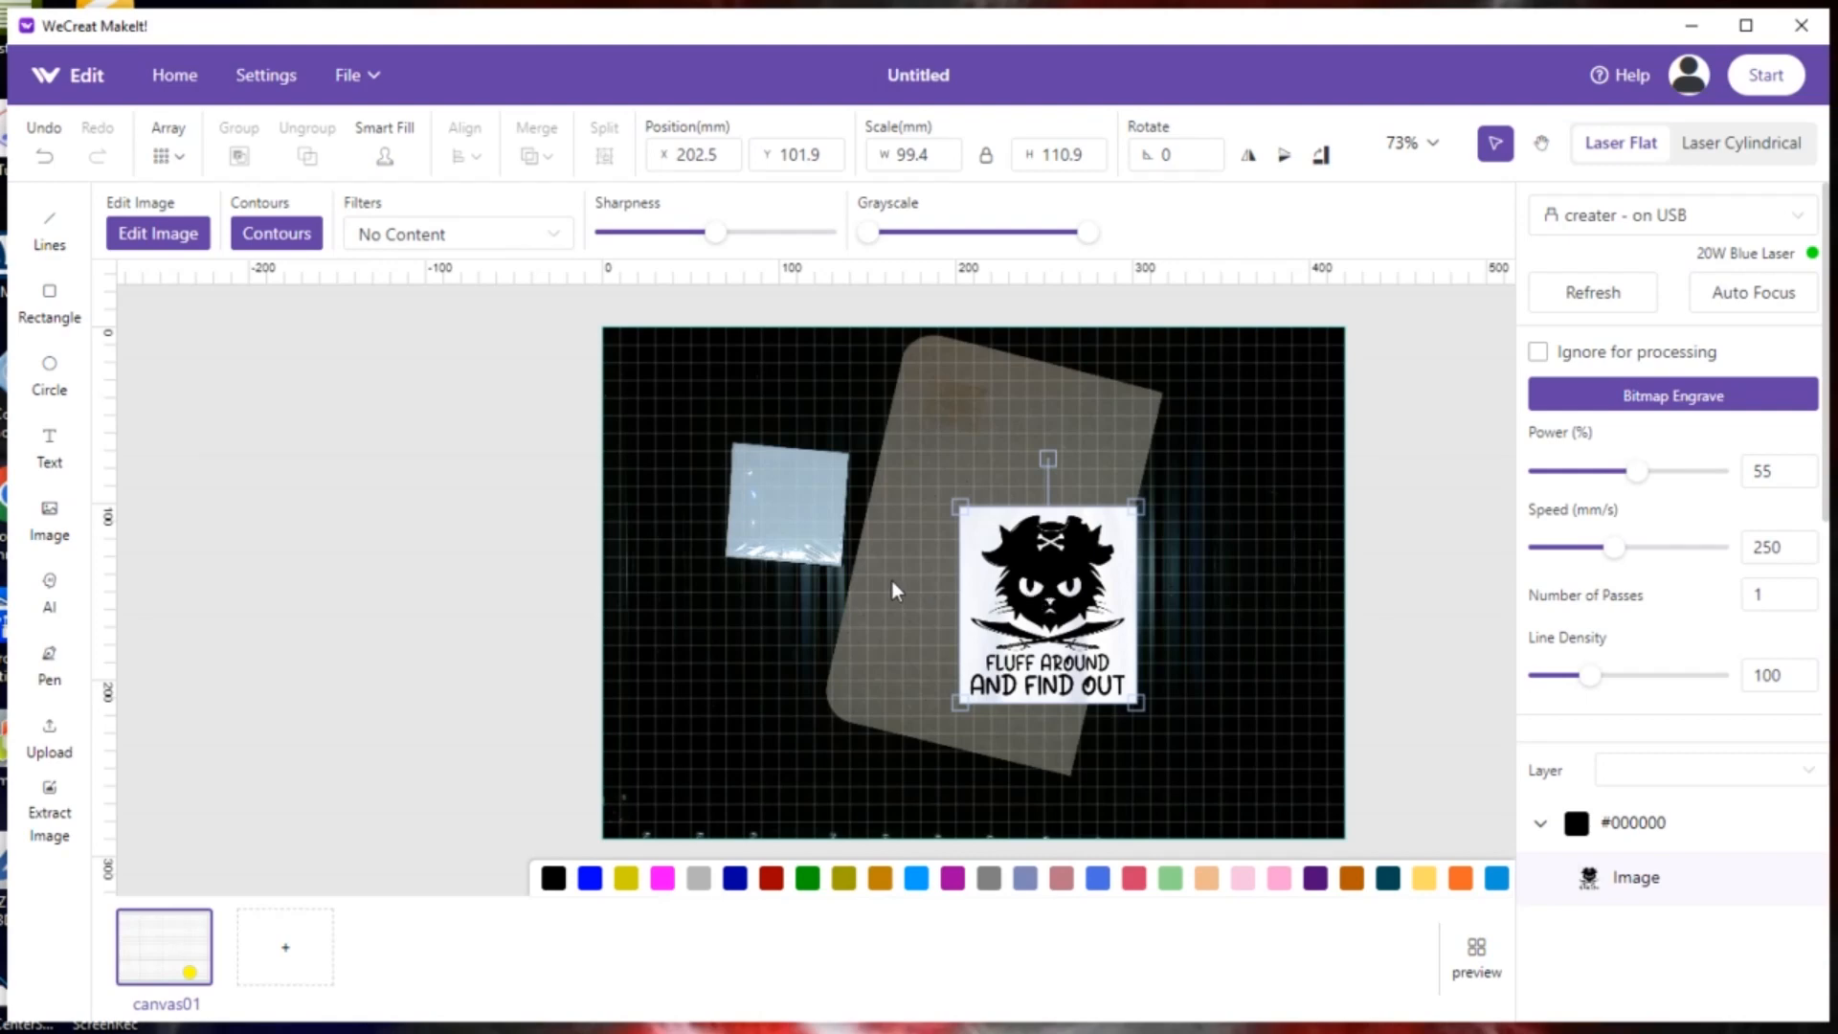
pyautogui.moveTo(854, 531)
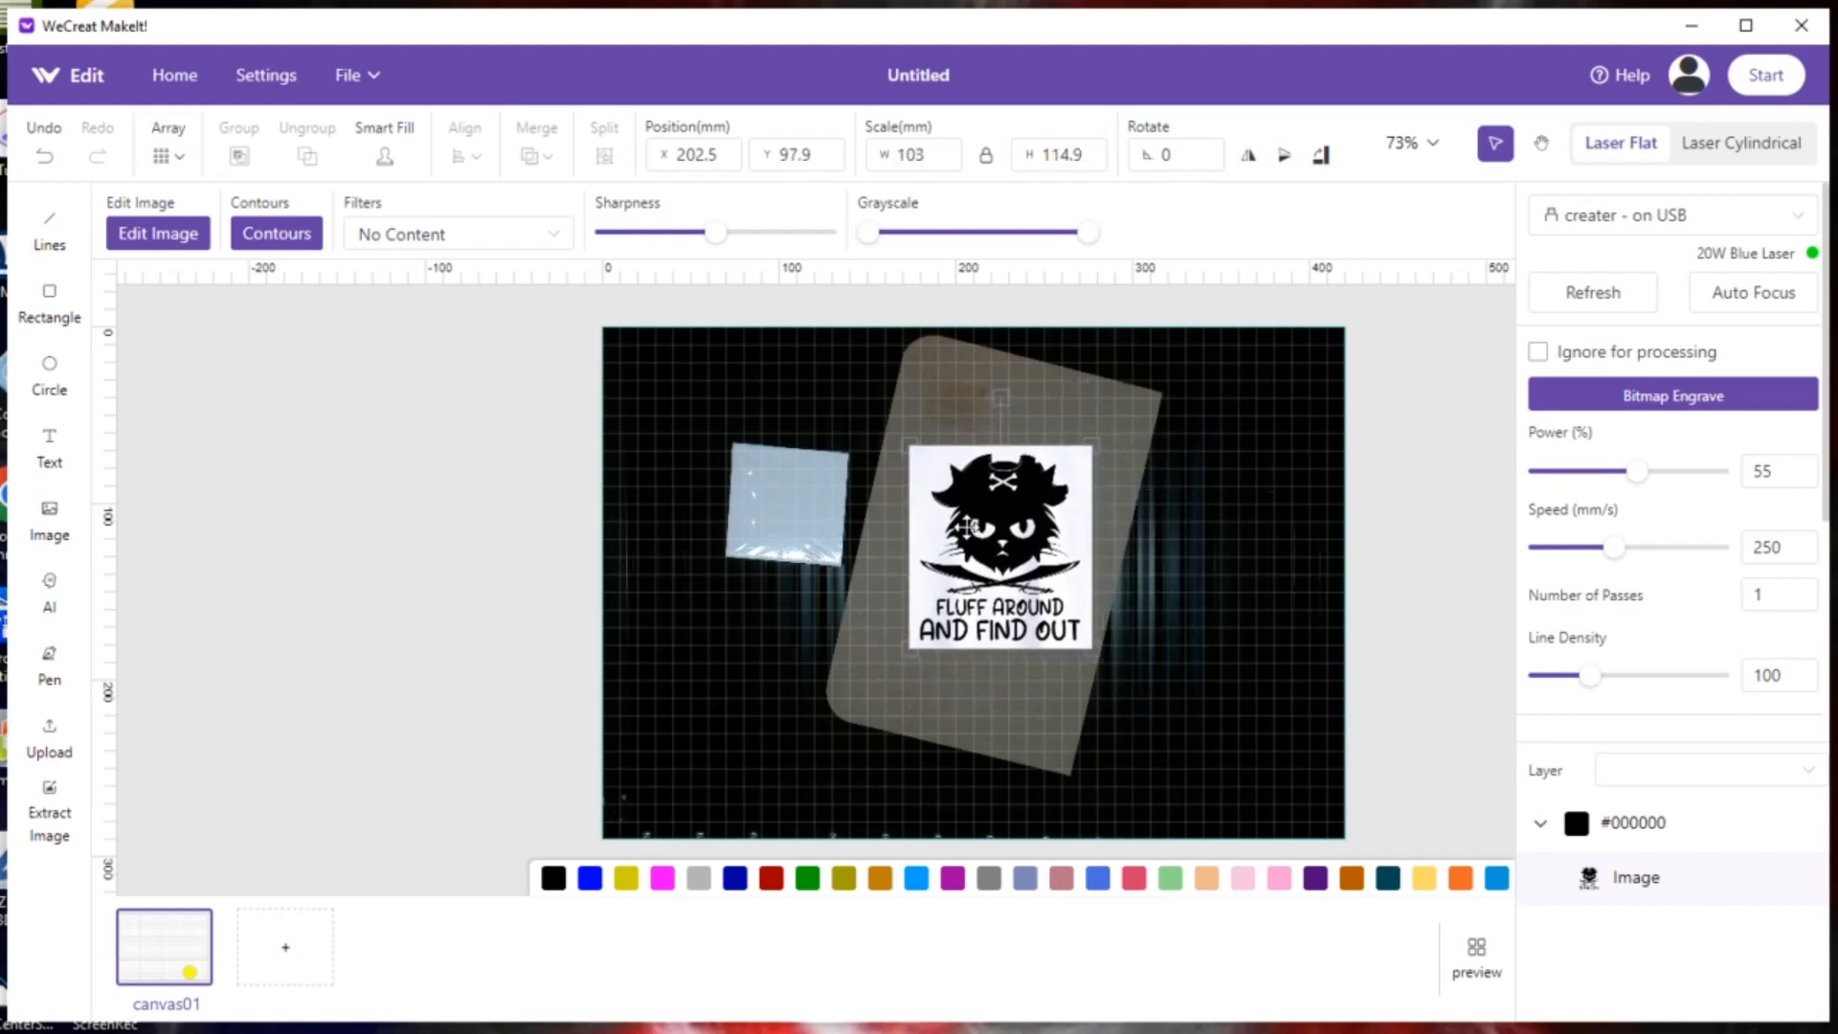
# Scale the cat image to 116.5×130 mm, tilt it to 13° and nudge it over the board
pyautogui.moveTo(1000, 548); pyautogui.dragTo(982, 547)
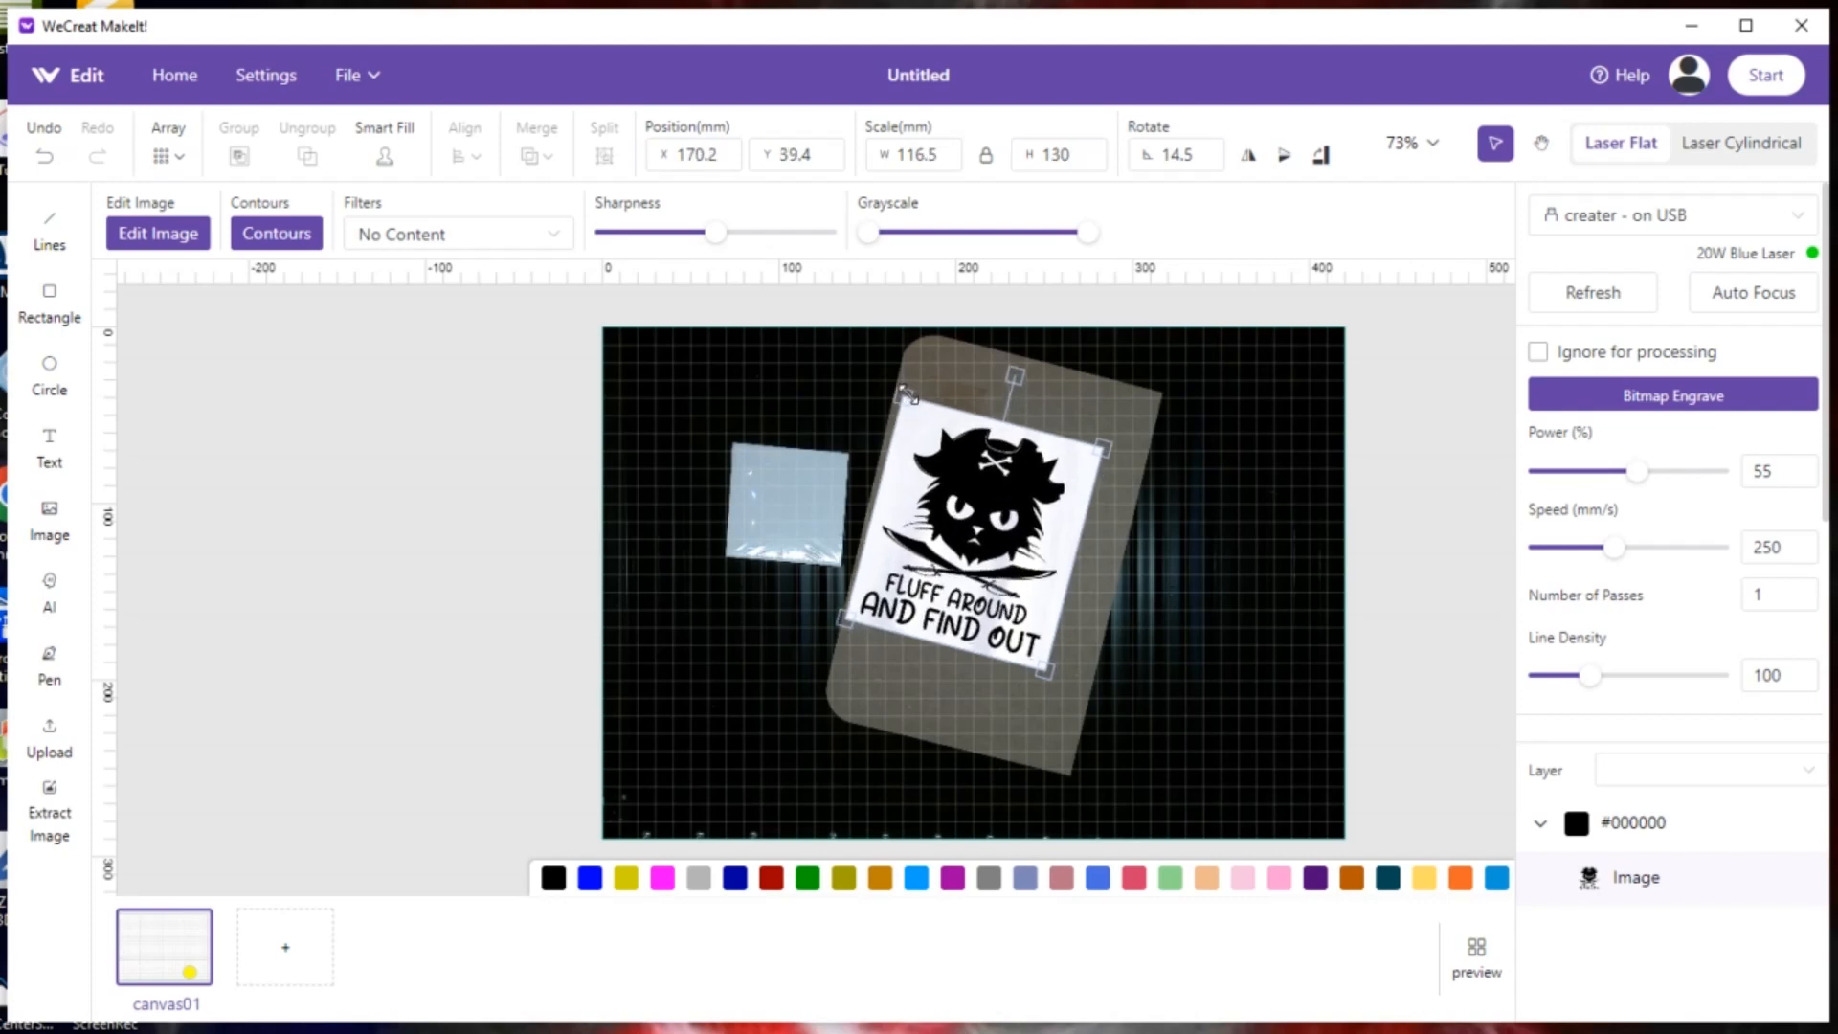
pyautogui.moveTo(1015, 376); pyautogui.dragTo(999, 369)
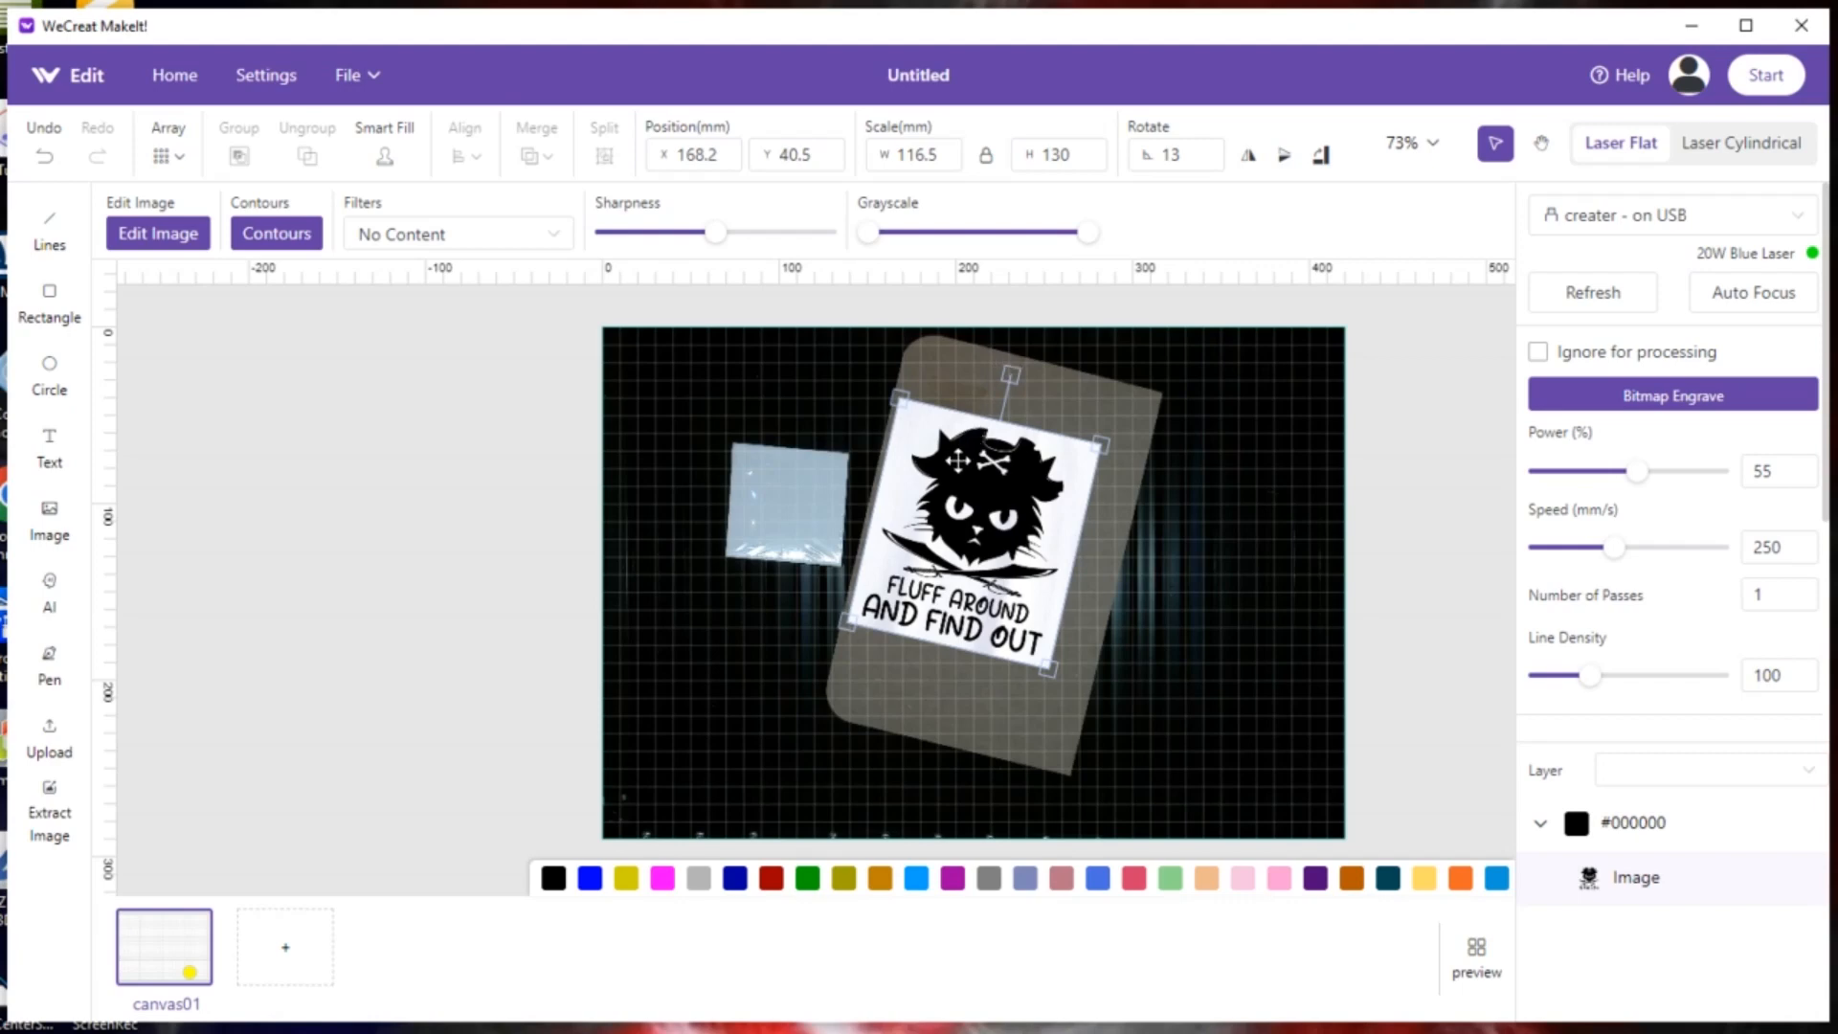
pyautogui.moveTo(972, 515); pyautogui.dragTo(955, 498)
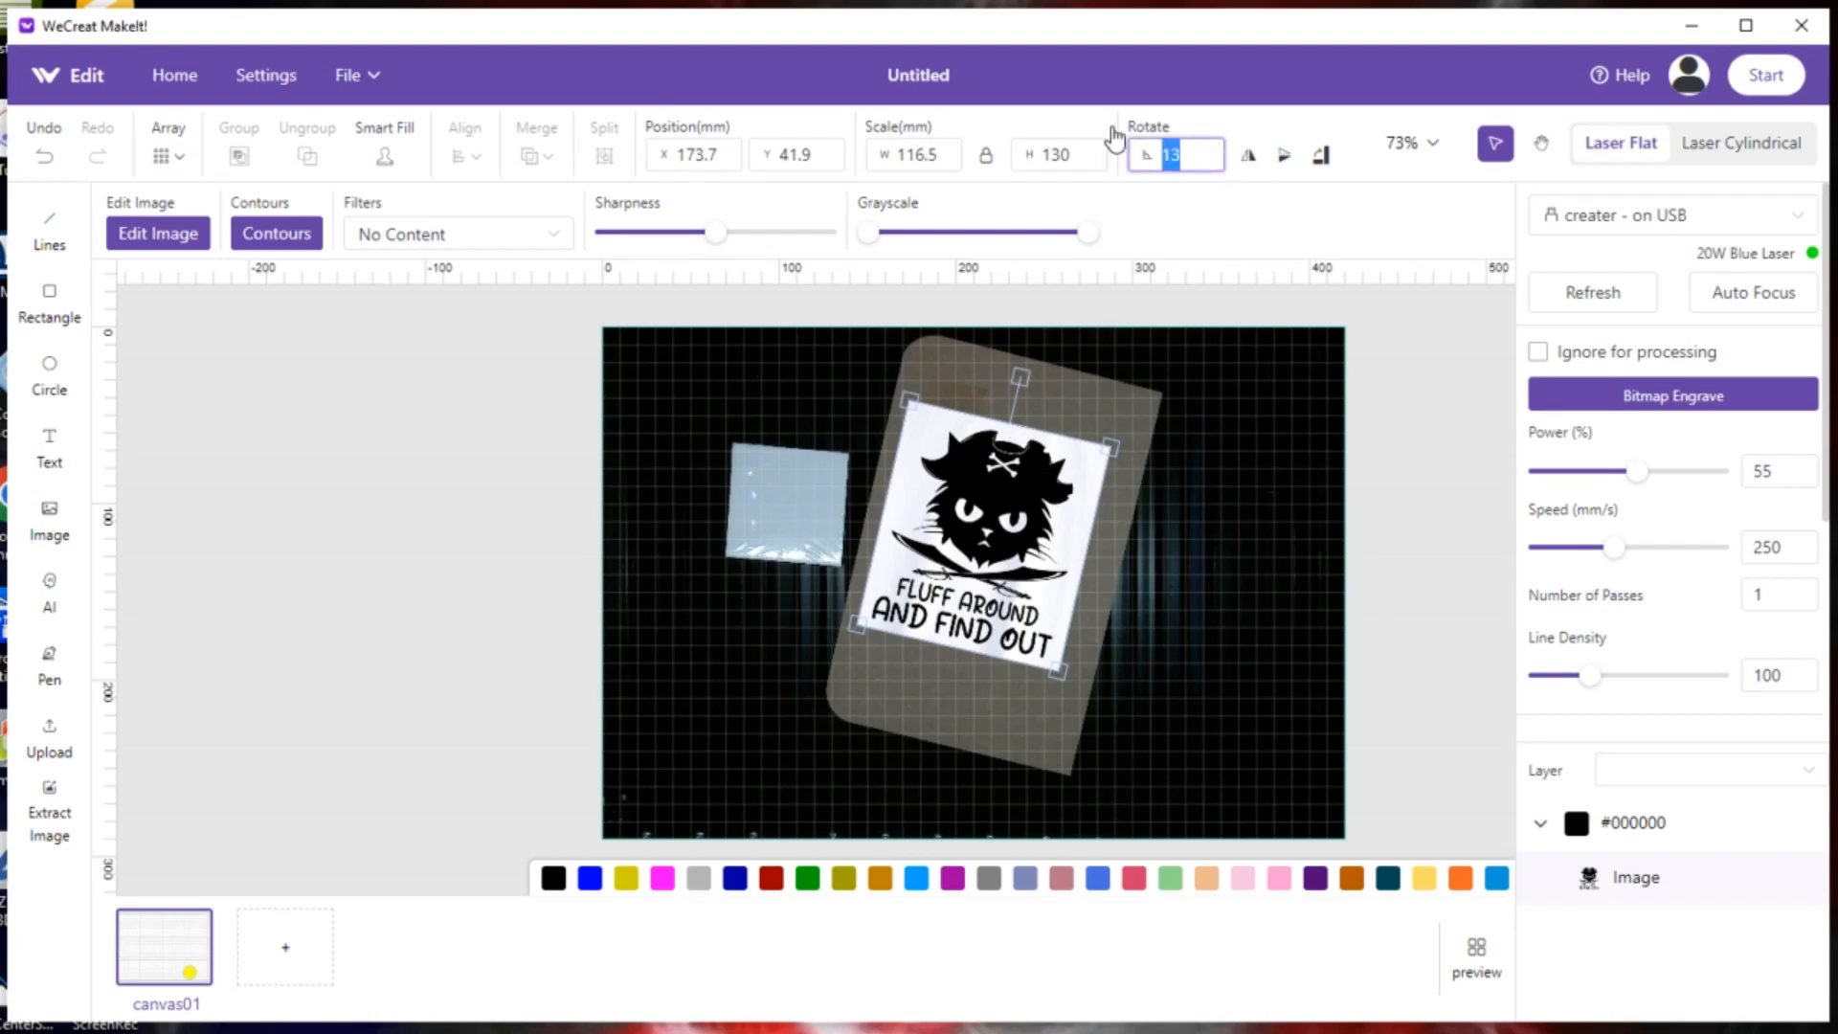
# Set rotation to 0, move the image onto the small tile and shrink it to 52.6×58.7 mm
pyautogui.write('0')
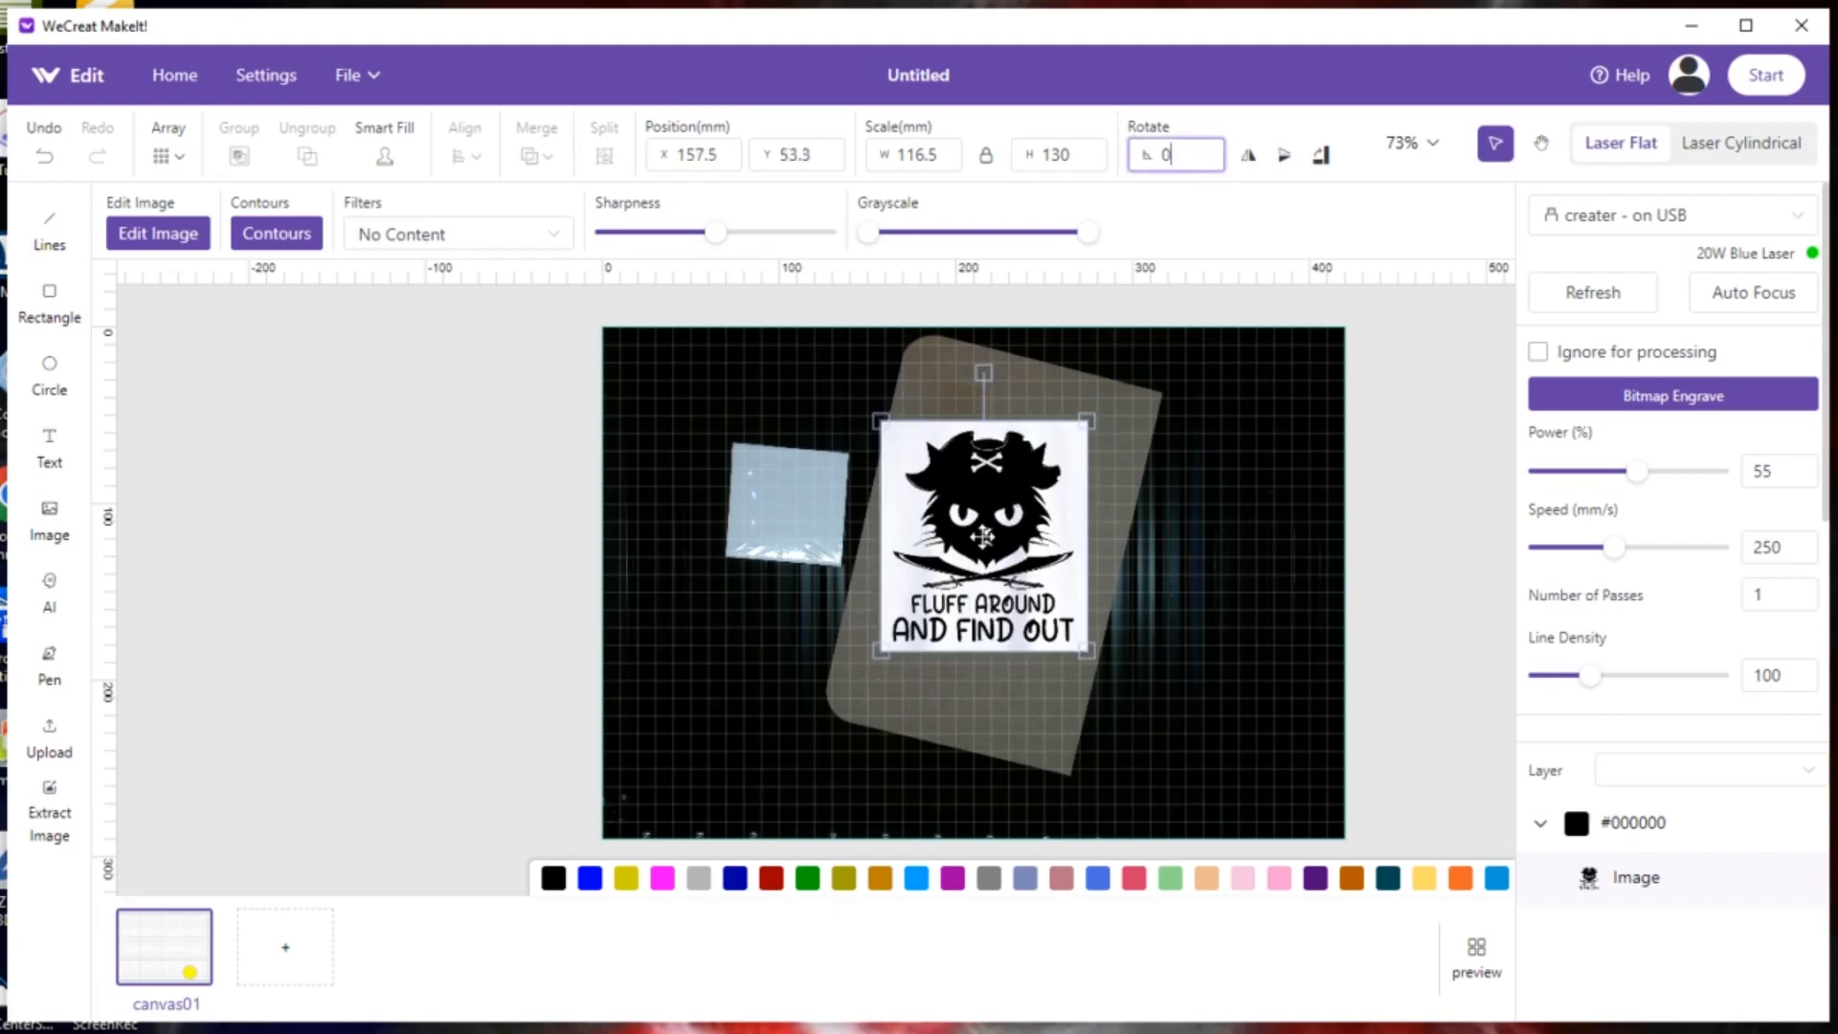
pyautogui.moveTo(983, 529); pyautogui.dragTo(911, 540)
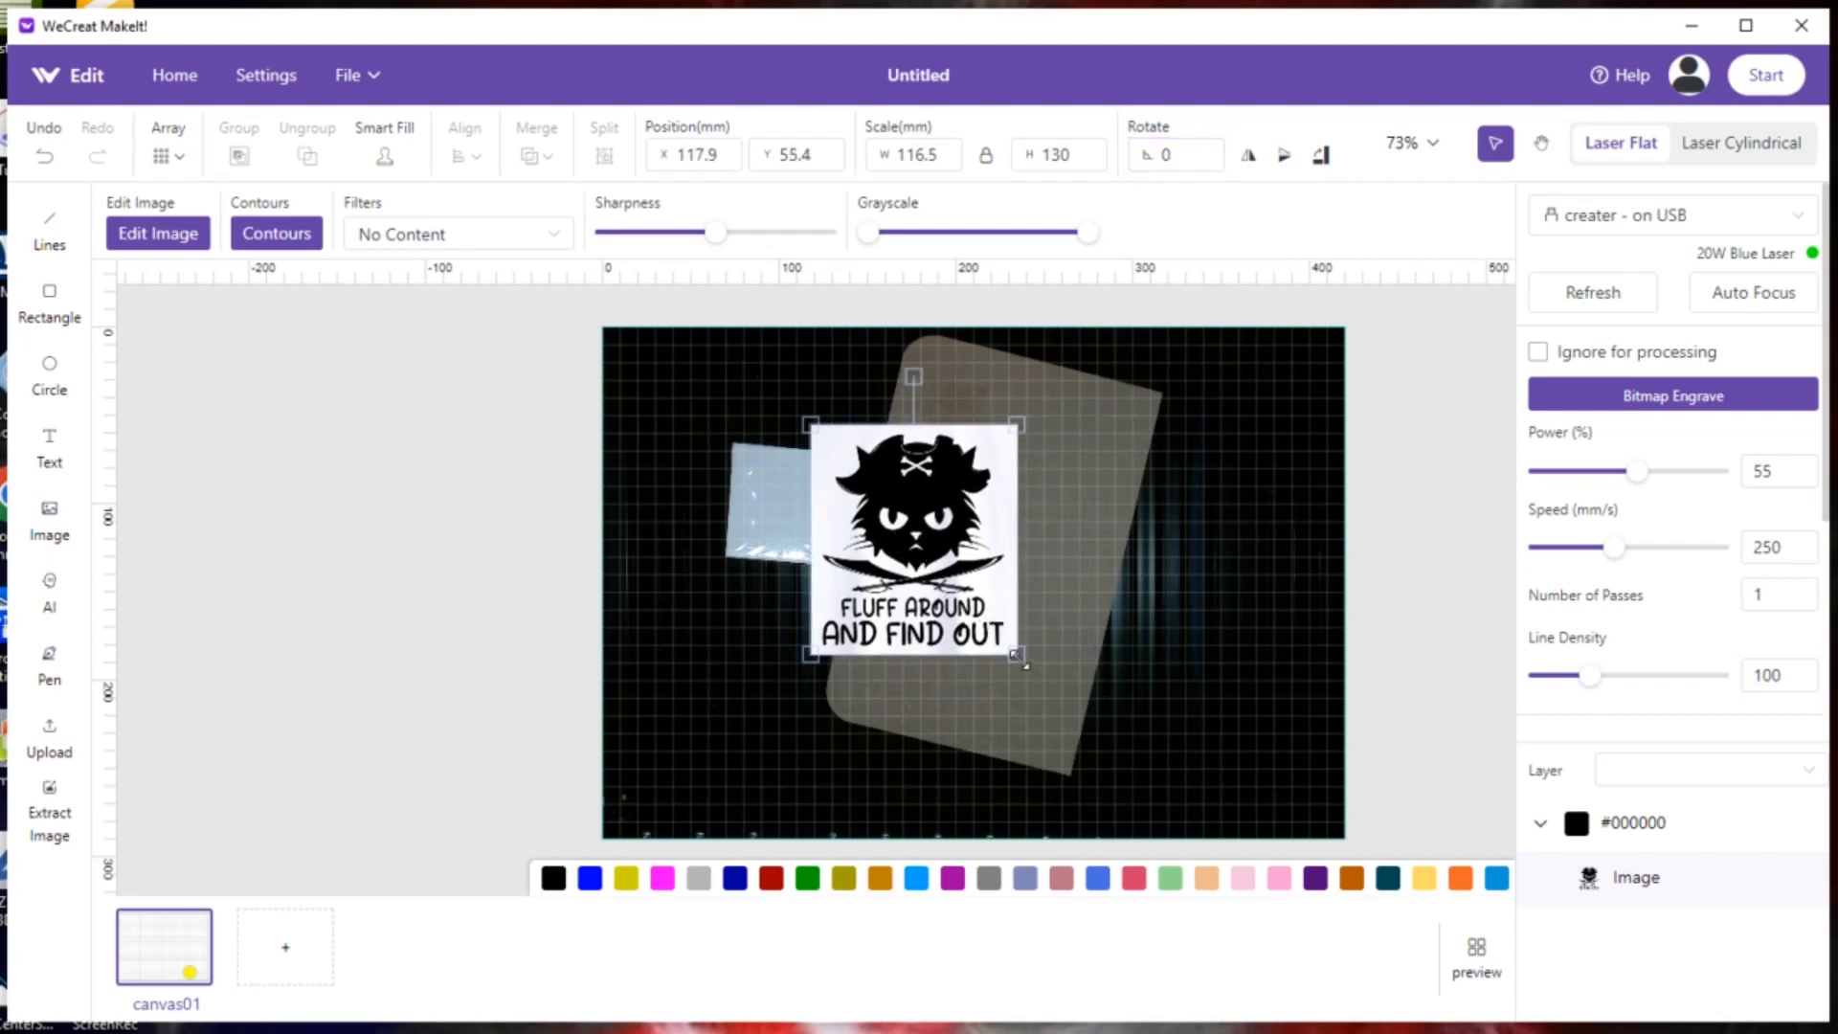
pyautogui.moveTo(1021, 656); pyautogui.dragTo(921, 540)
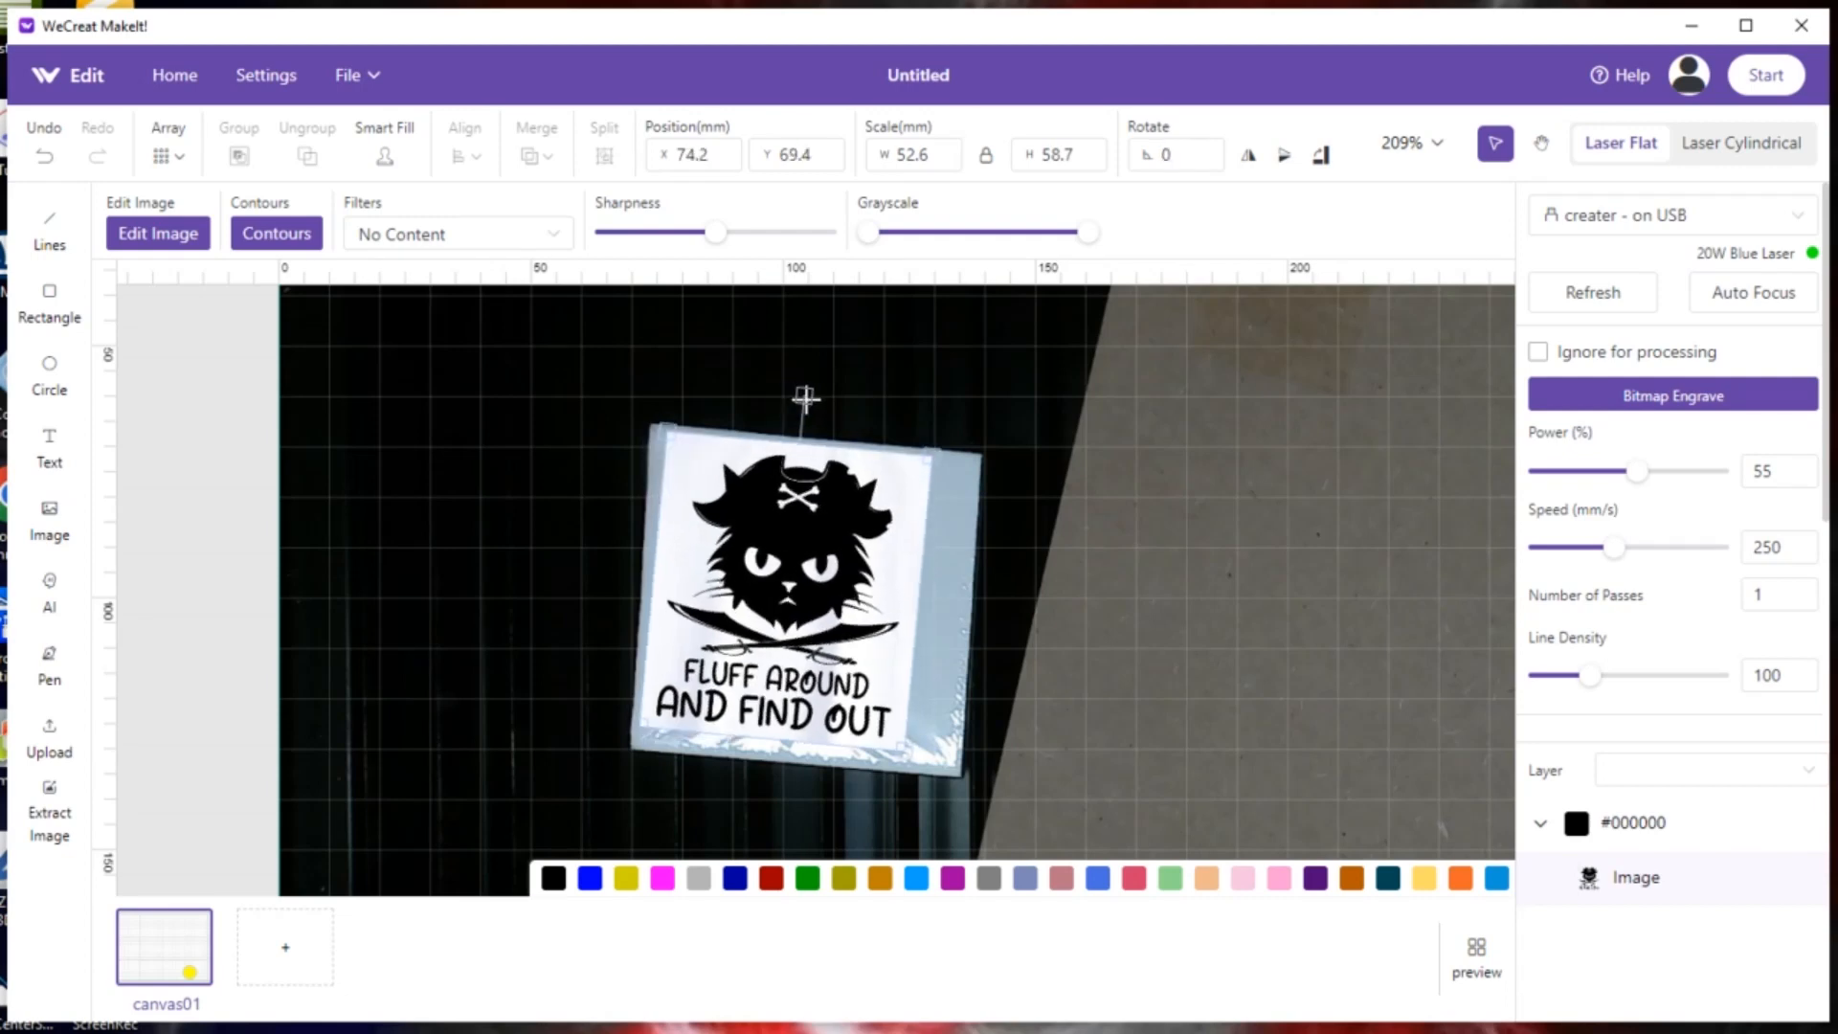
pyautogui.click(780, 586)
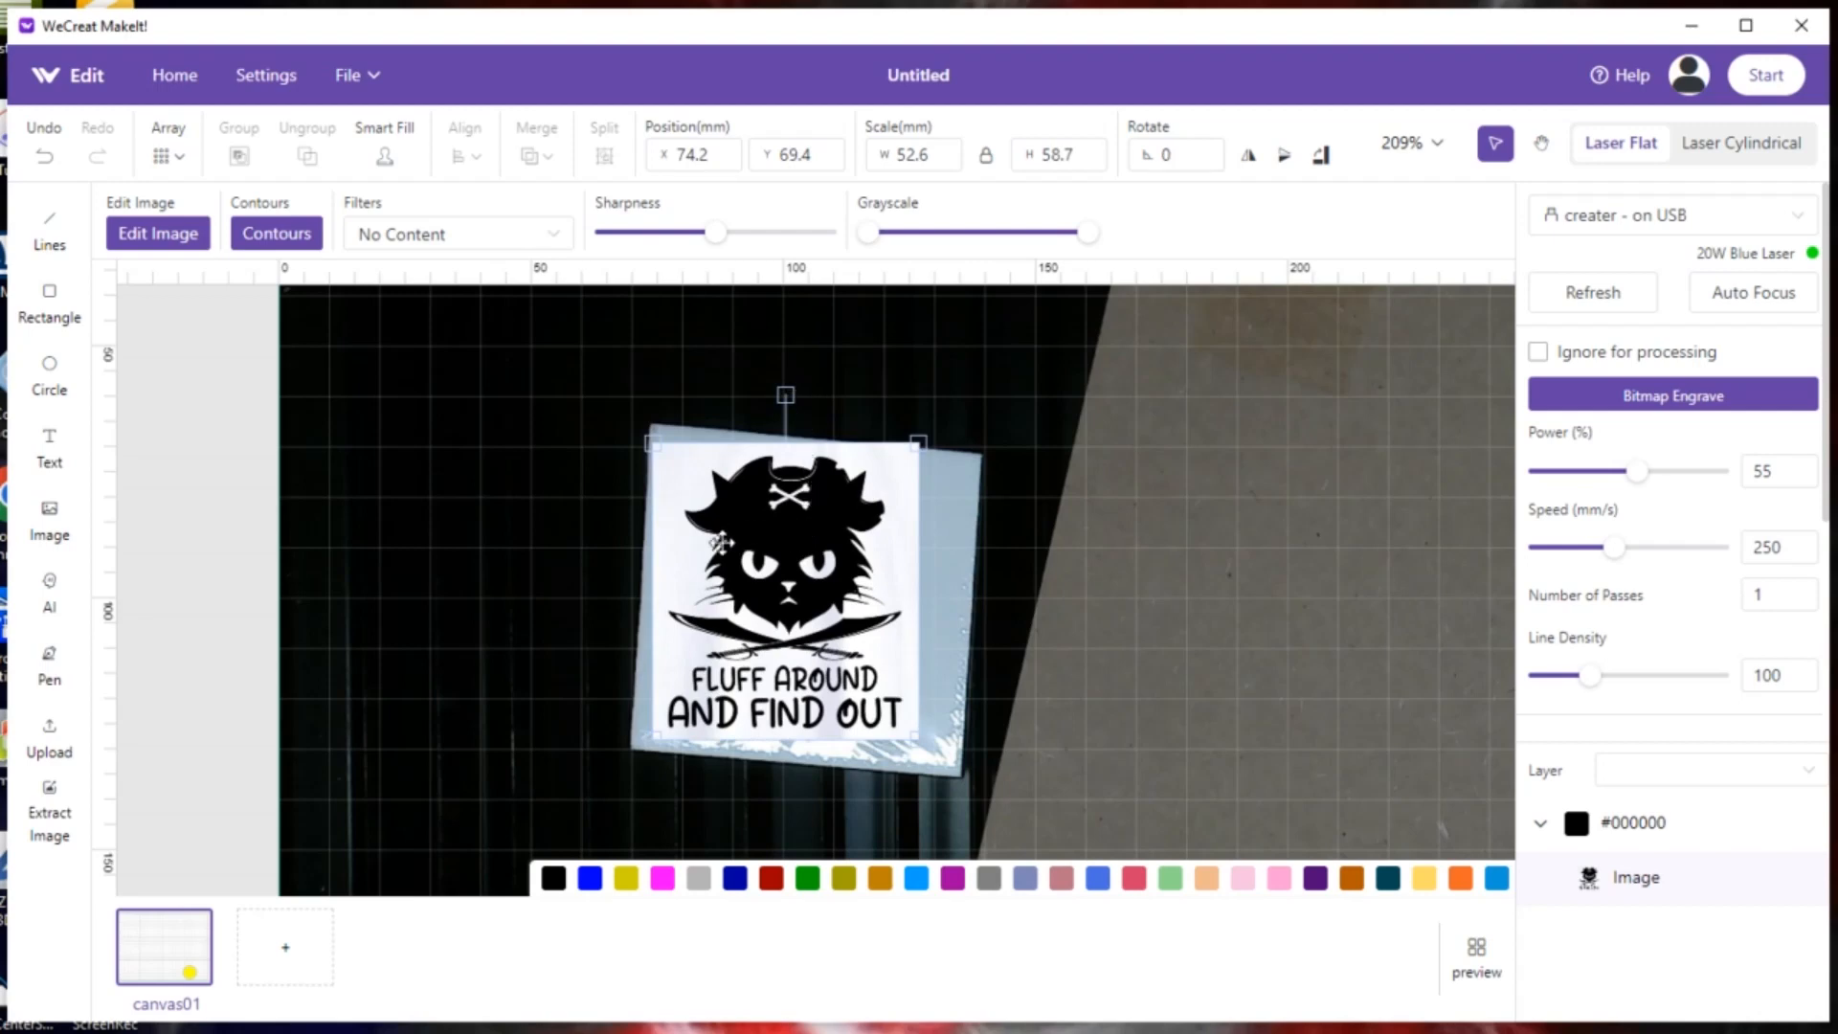
pyautogui.moveTo(1208, 134)
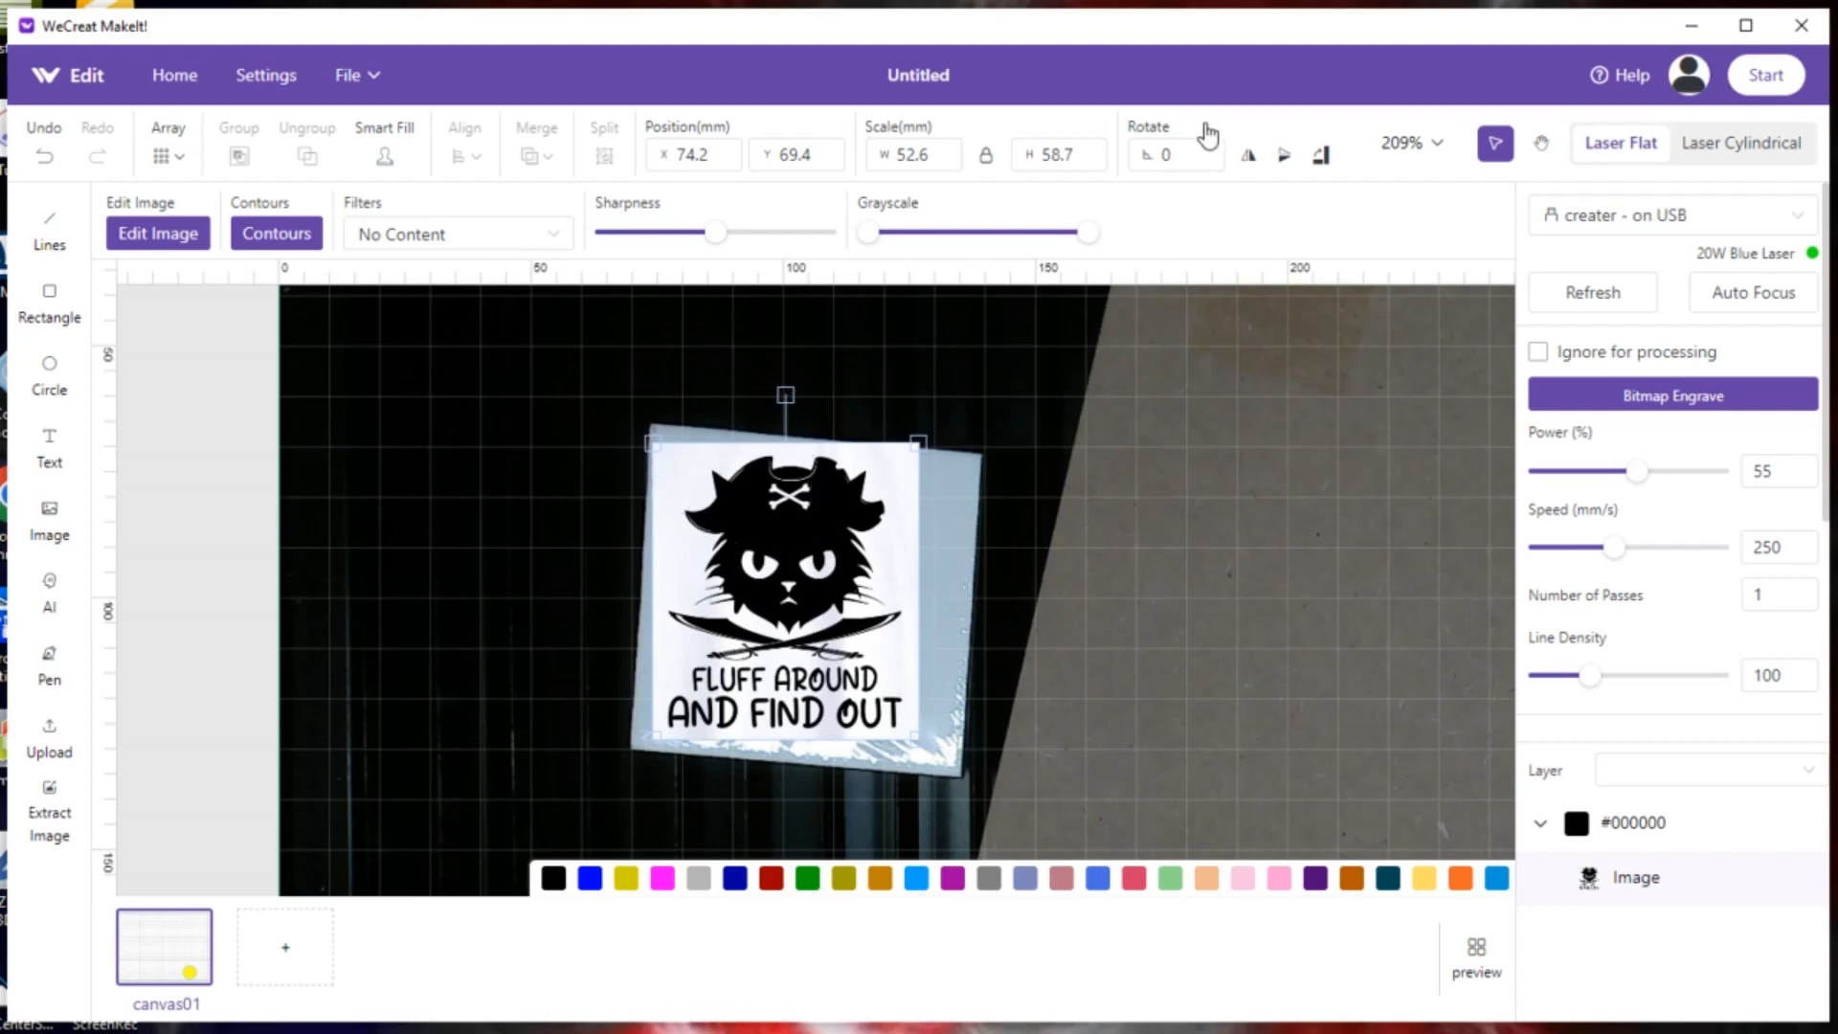
pyautogui.click(1172, 153)
pyautogui.write('1')
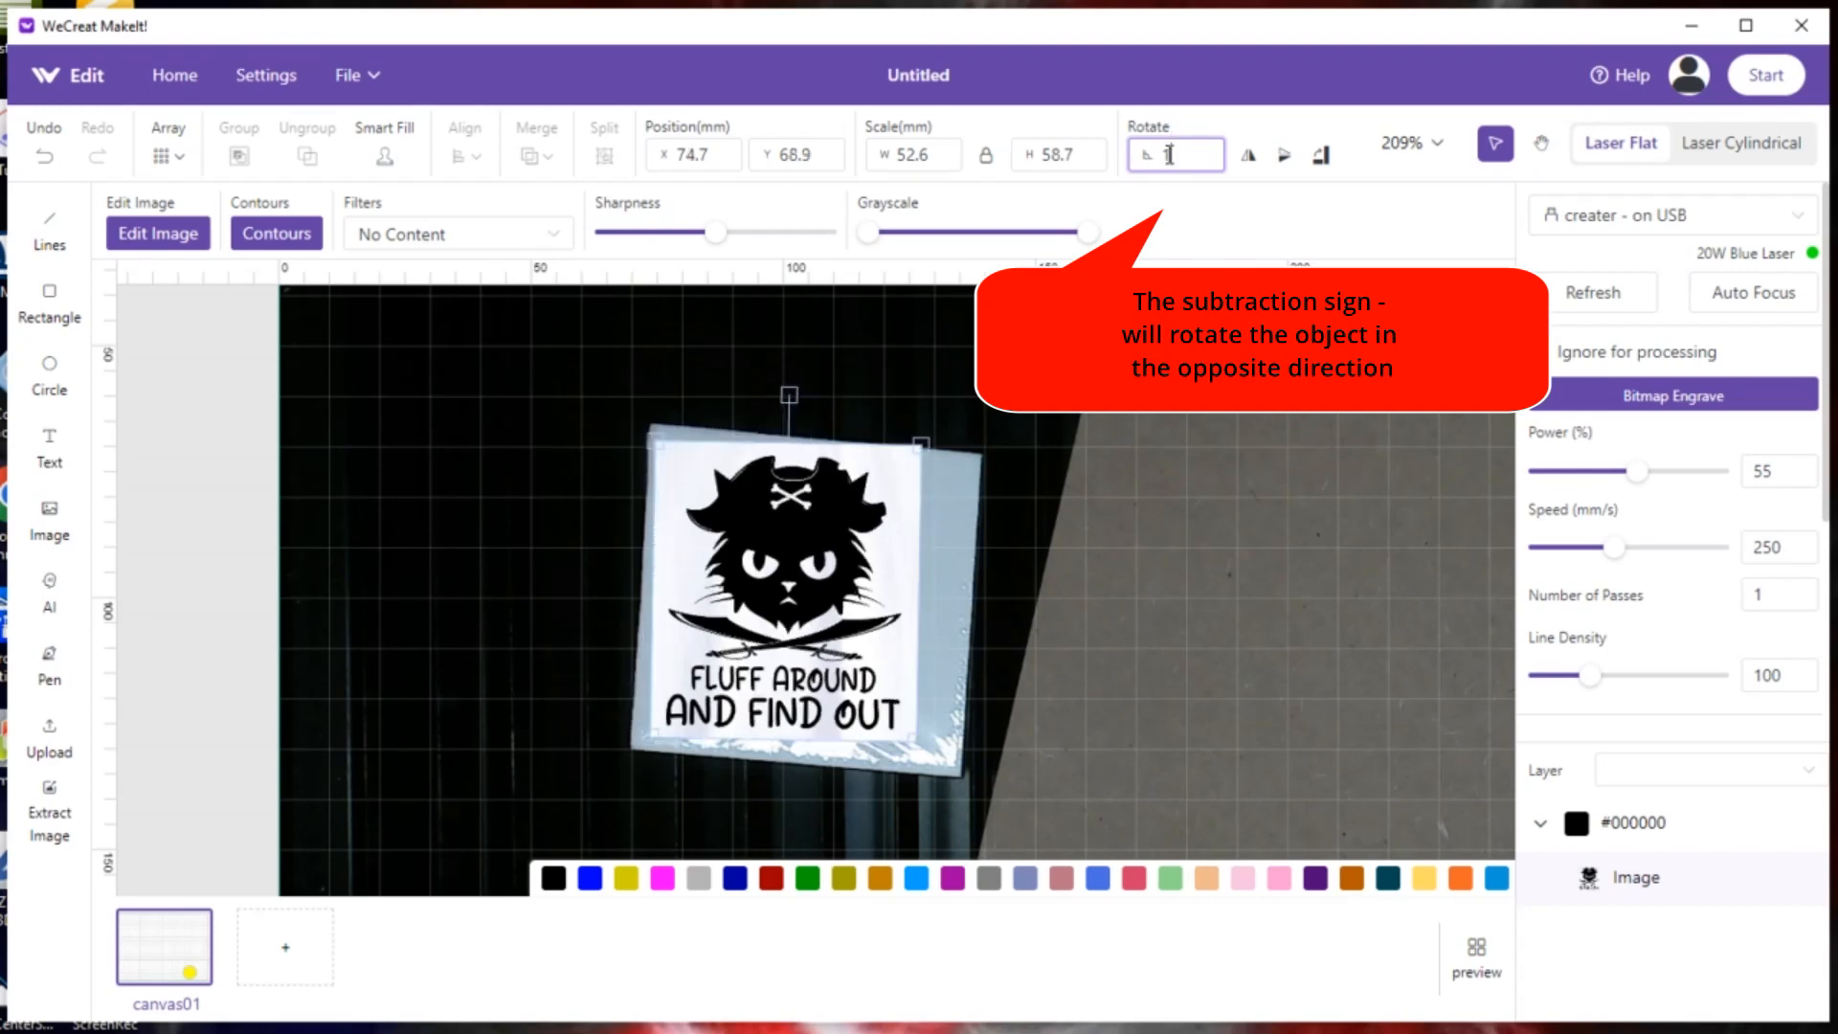
# Try rotations of 3, 4 and 3.75°, then tilt the image to about 14.2° beside the tile
pyautogui.write('3')
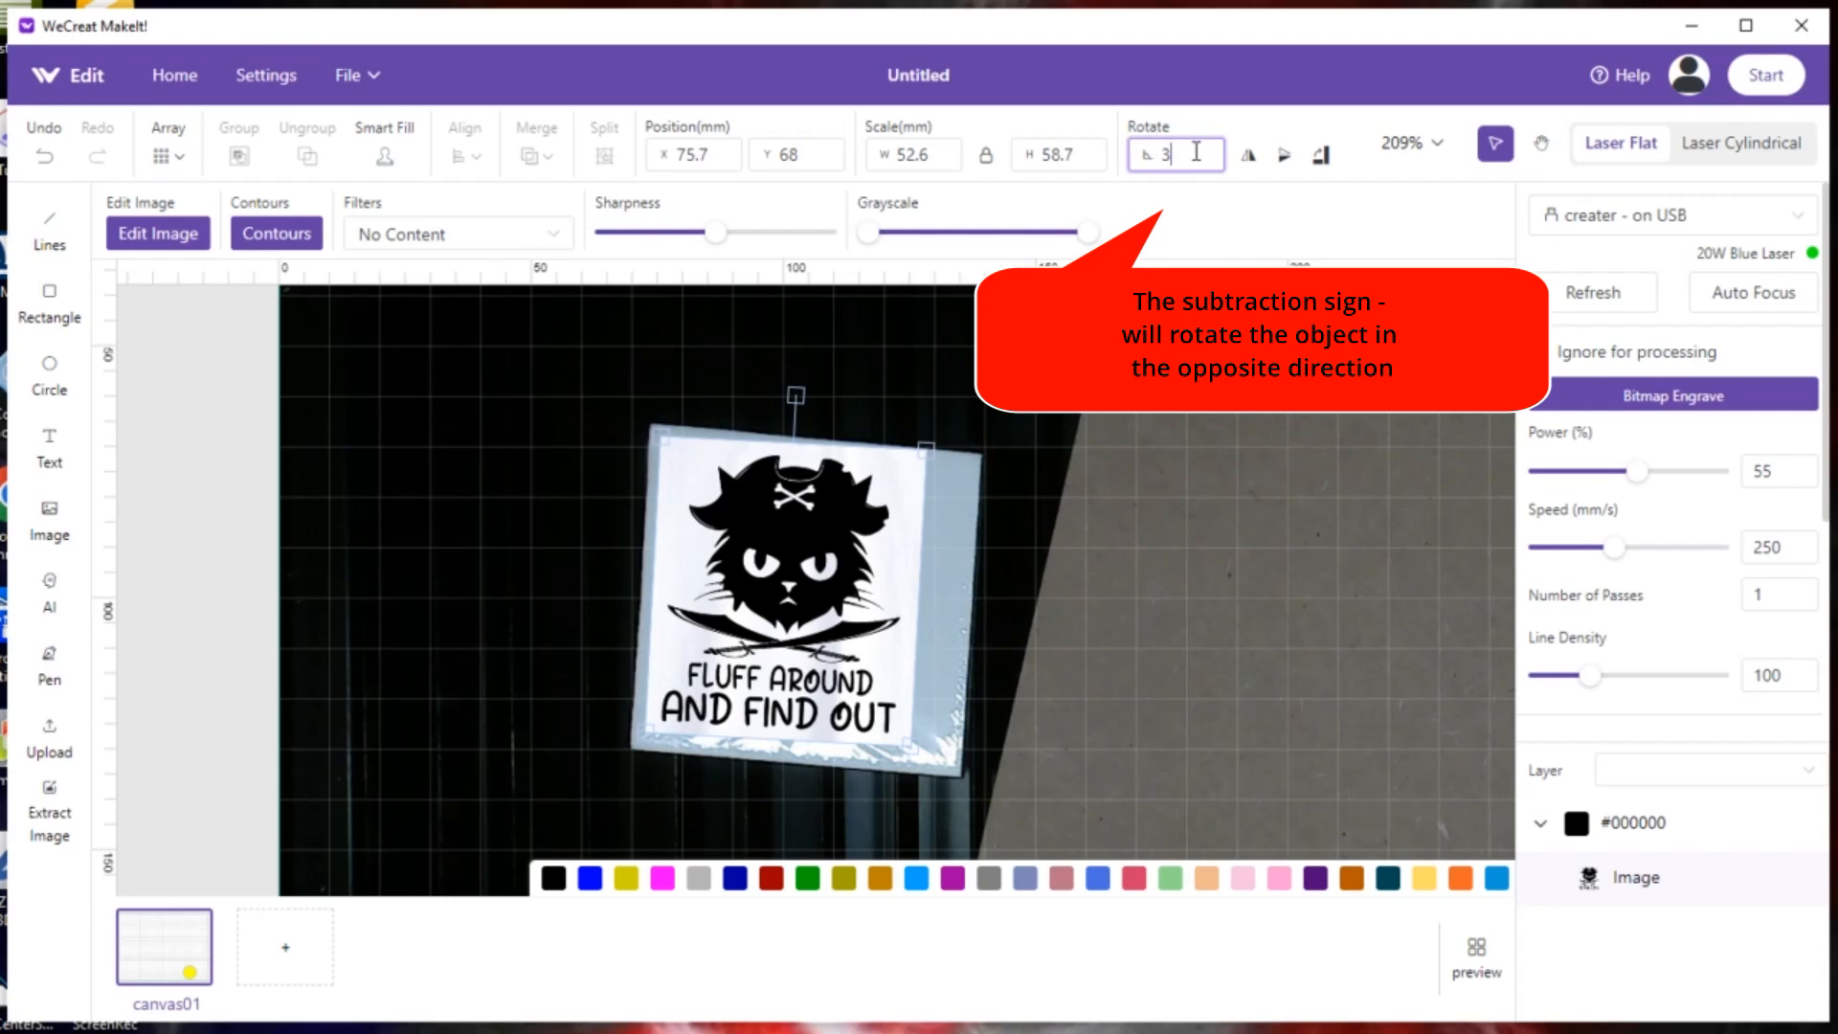
pyautogui.write('4')
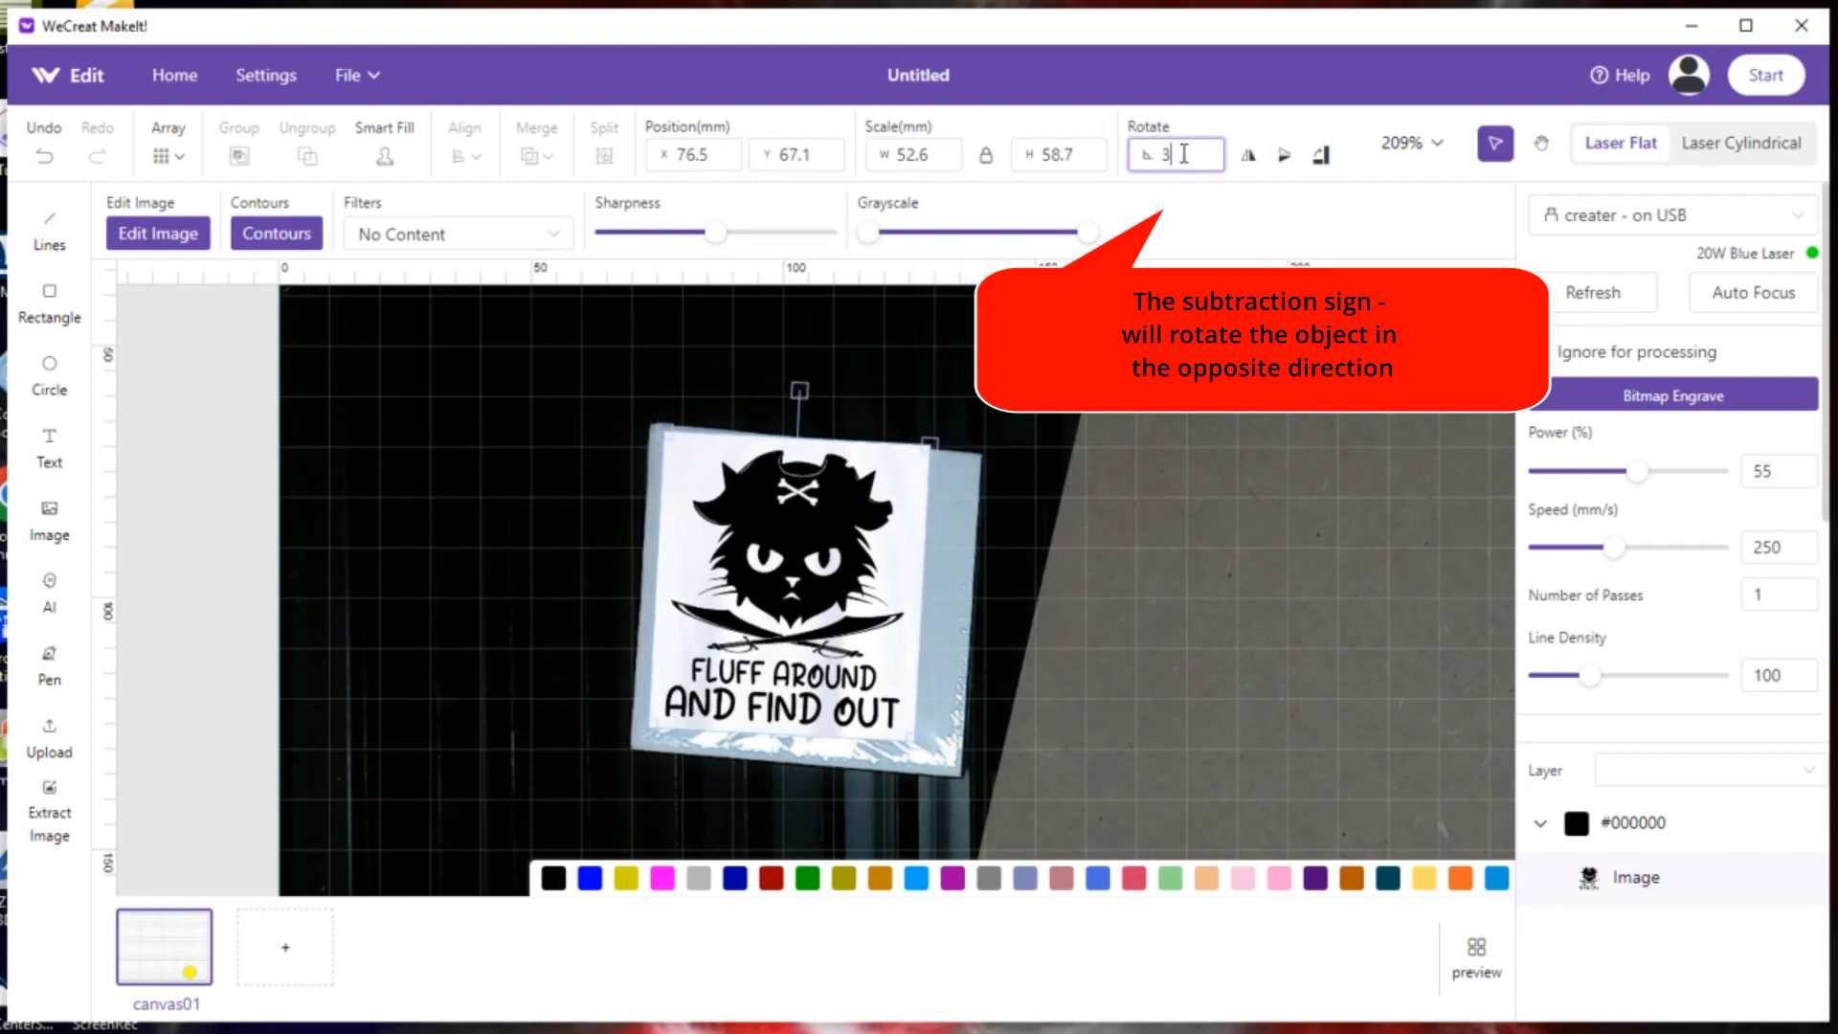
pyautogui.write('3.75')
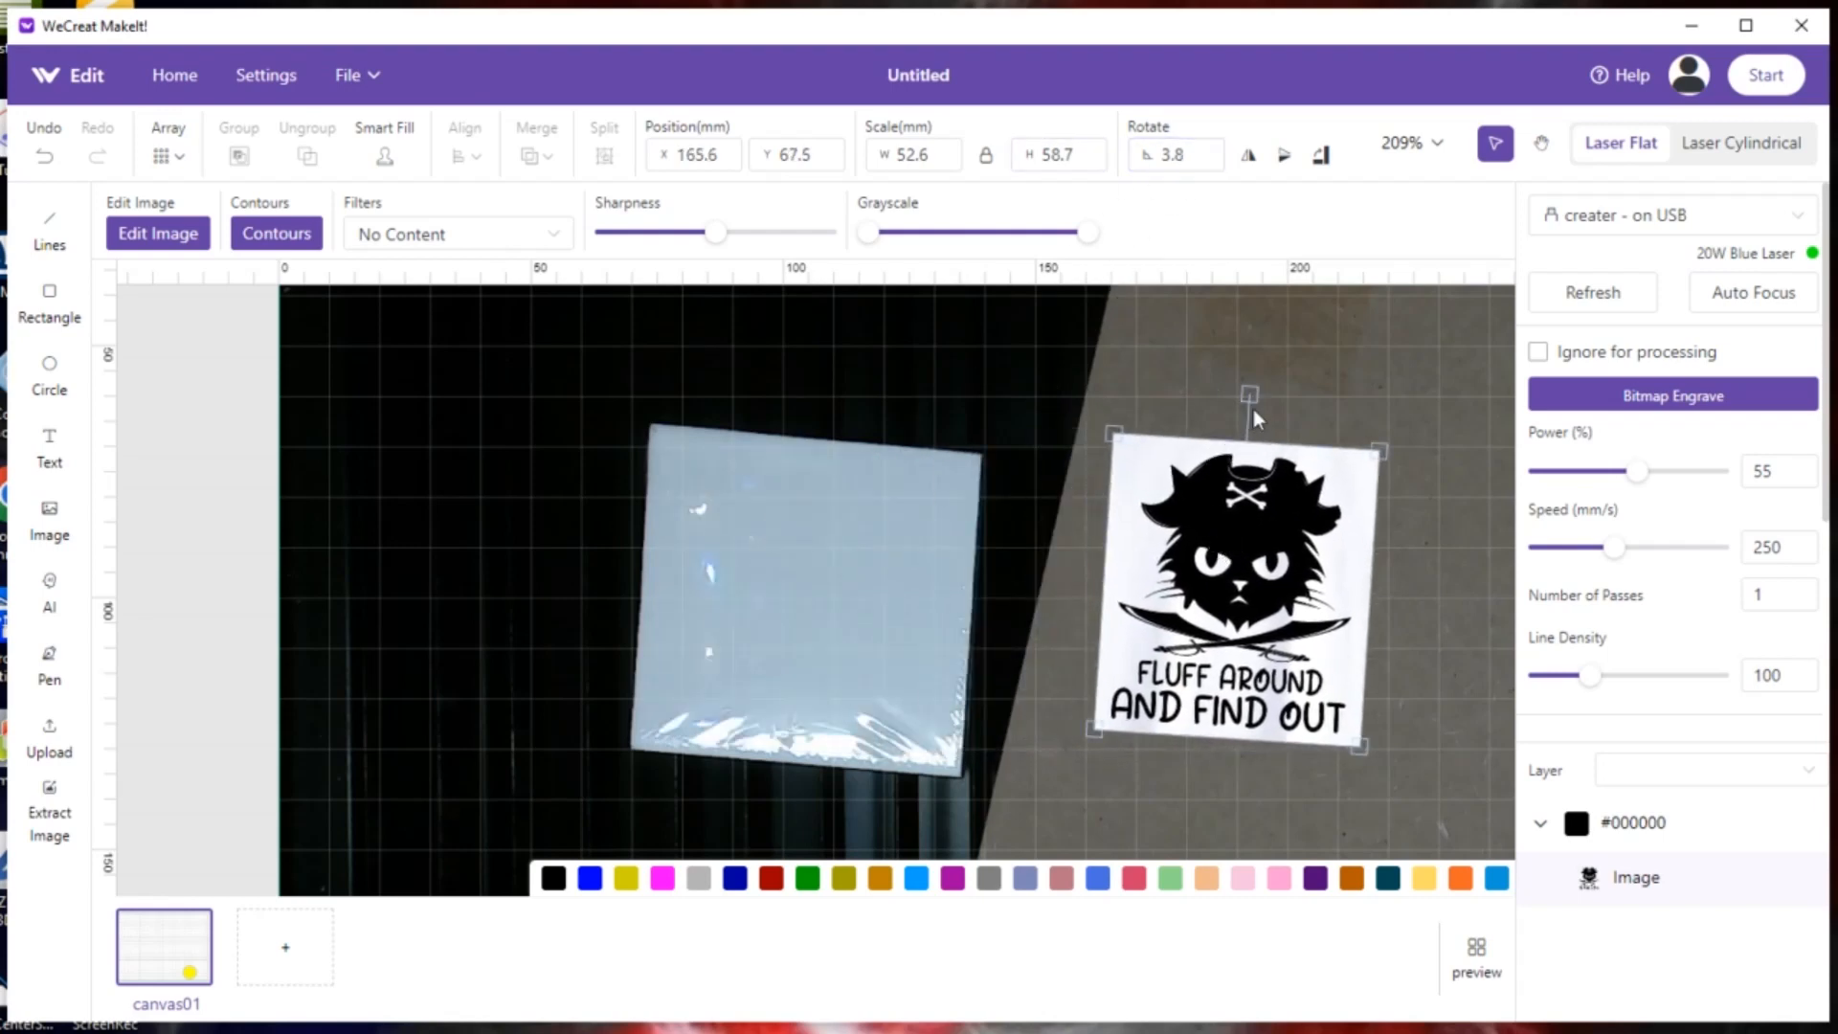
pyautogui.moveTo(1253, 388); pyautogui.dragTo(1275, 386)
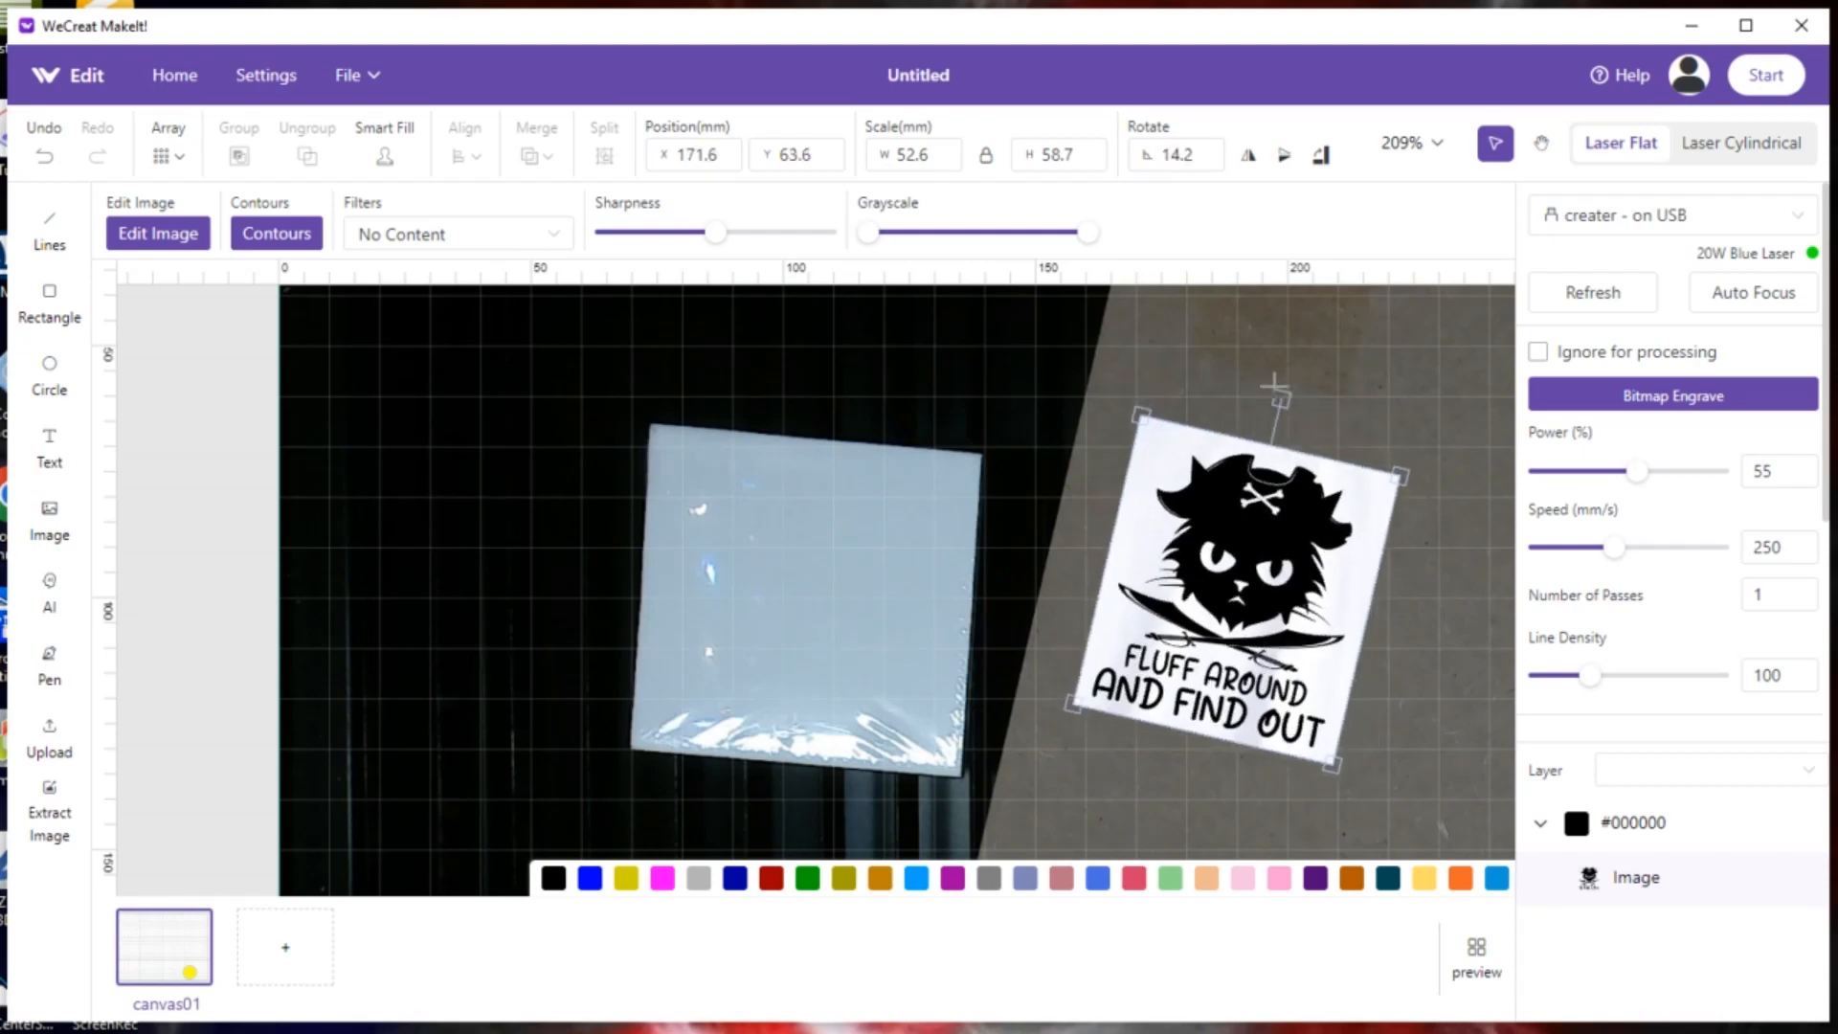